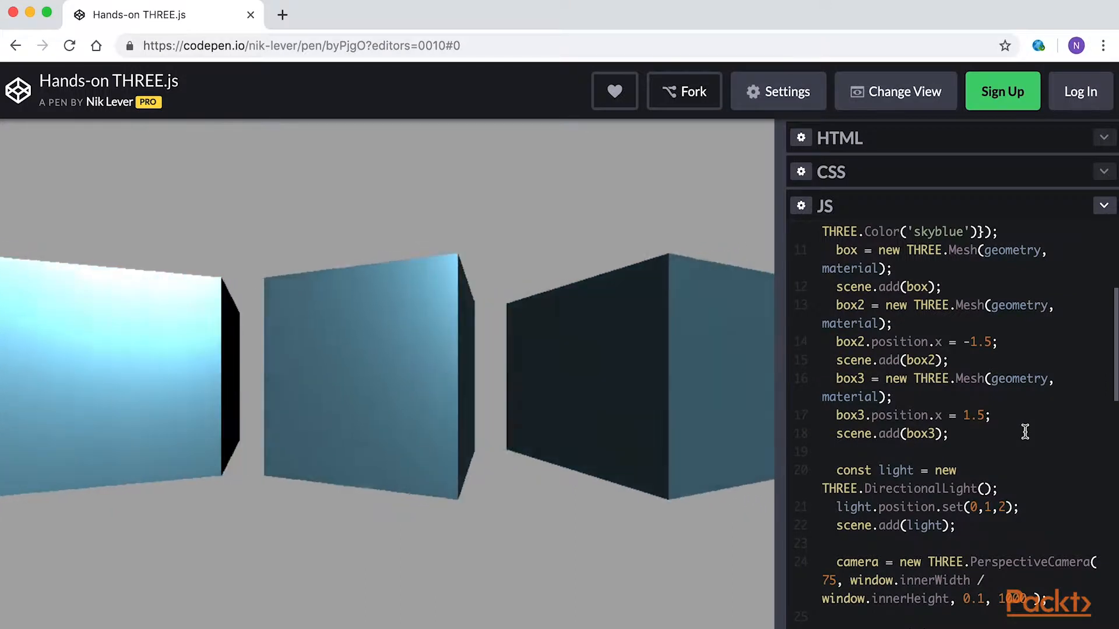
# Set the selected earth sphere's Height segments to 20, alongside its 30 width segments
pyautogui.click(335, 7)
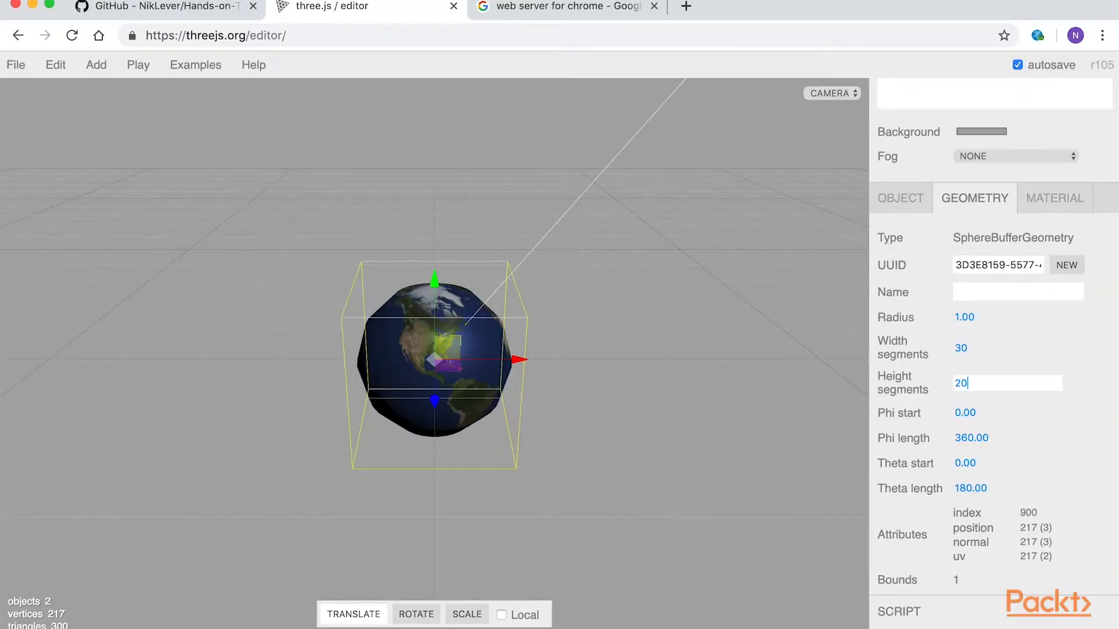
pyautogui.click(564, 6)
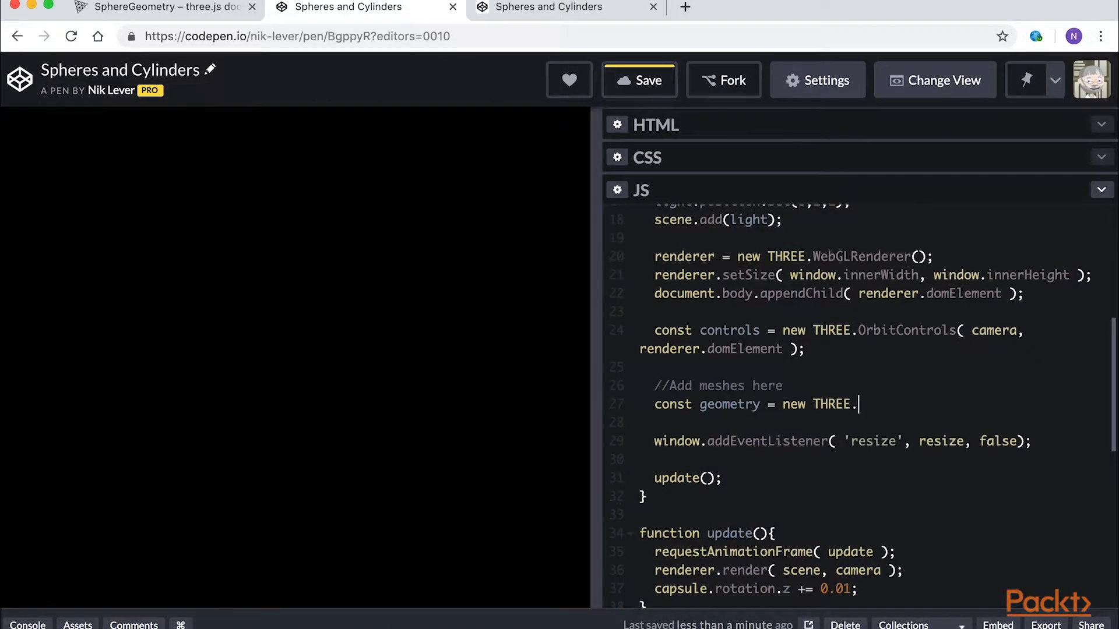
# Finish JS line 27 as const geometry = new THREE.SphereGeometry()
pyautogui.write('SphereGeometry()')
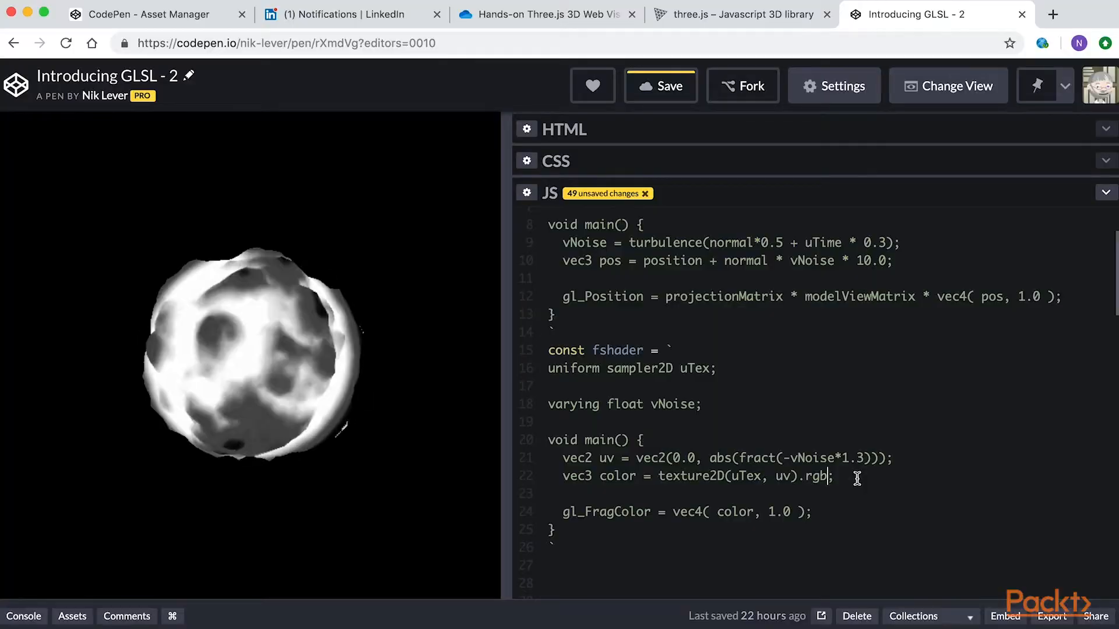
# End the GLSL shader's colour line 22 with a semicolon in CodePen
pyautogui.write(';')
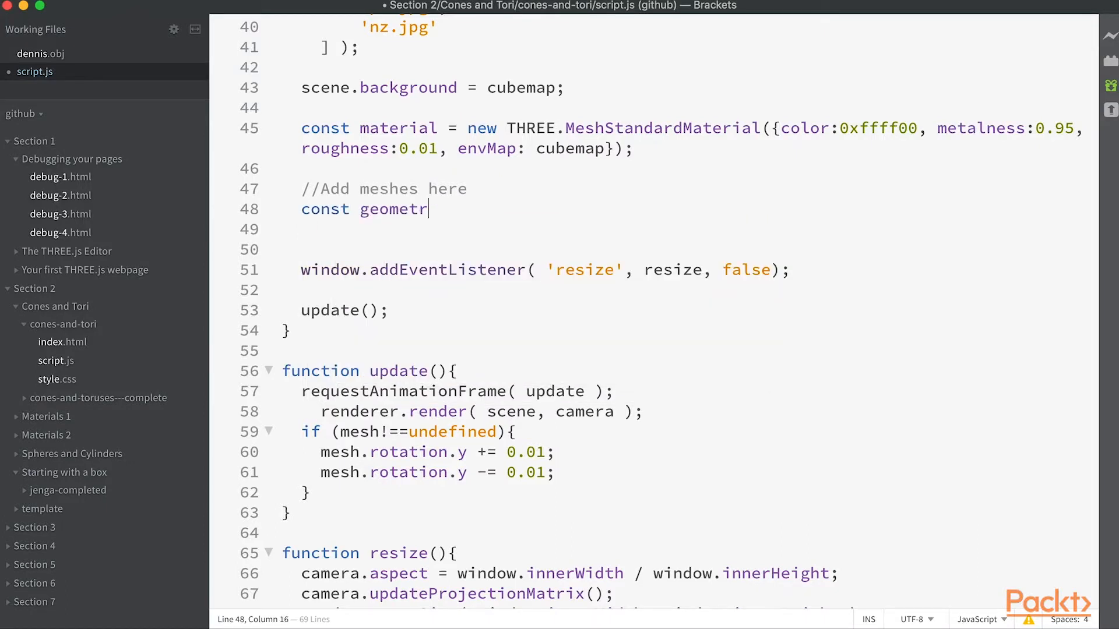
# Begin Brackets script.js line 48 with 'y = new THREE.Sphere'
pyautogui.write('y = new THREE.Sphere')
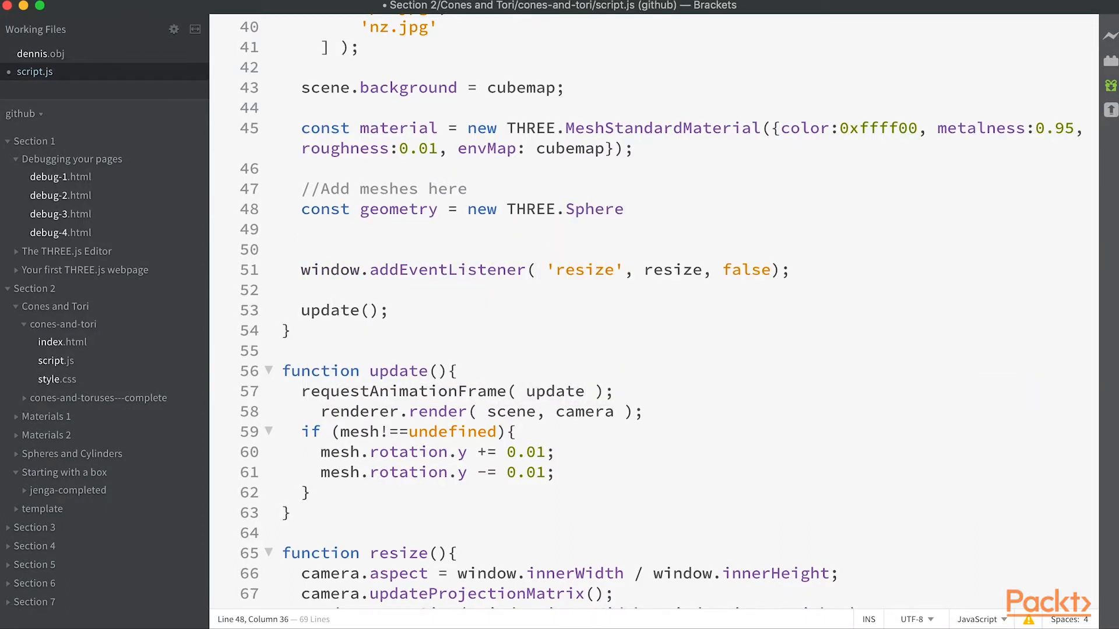